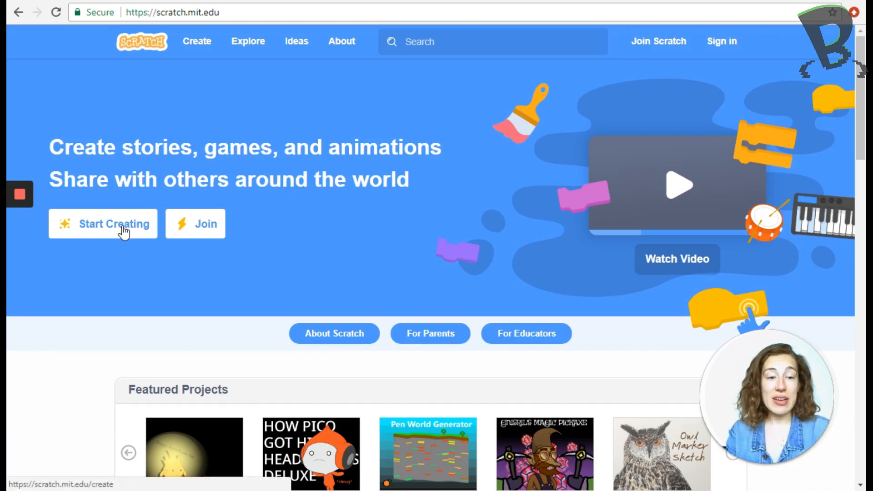
Launch a new project editor with Start Creating on the Scratch home page.
left_click(102, 224)
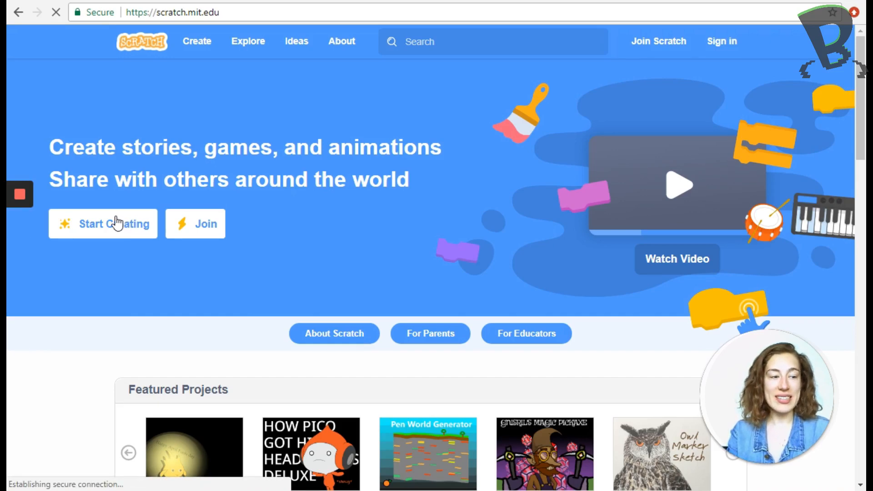
left_click(104, 224)
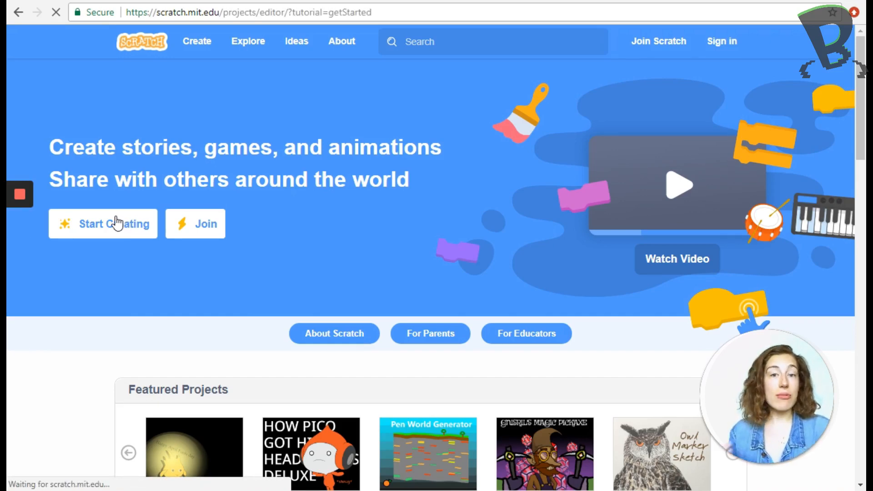
Drag the move 10 steps and turn 15 degrees Motion blocks into the code area.
left_click(103, 224)
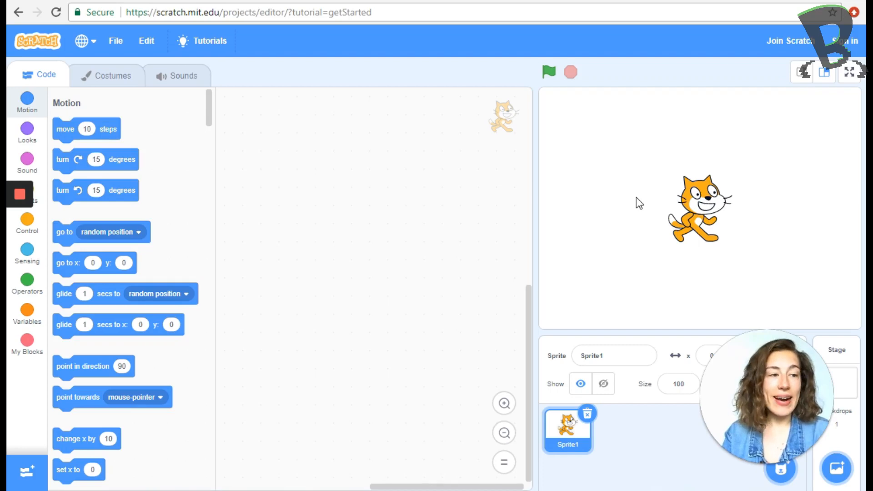
scroll("down", 3)
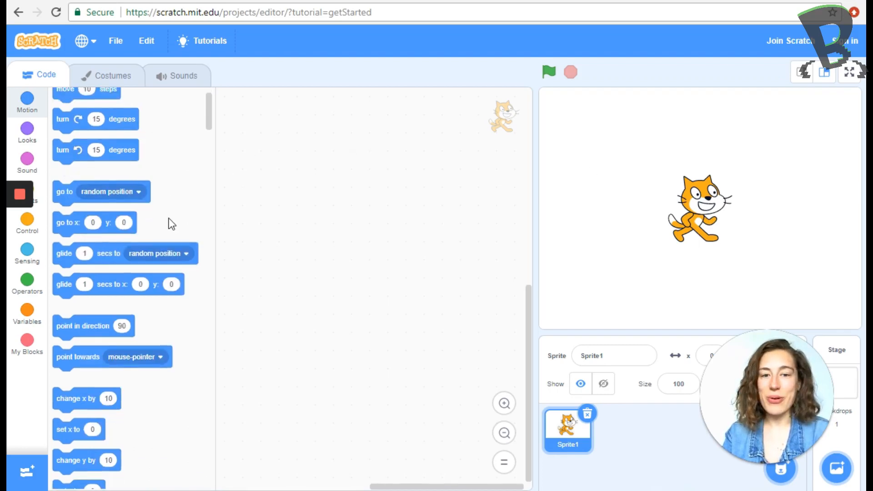
scroll("down", 3)
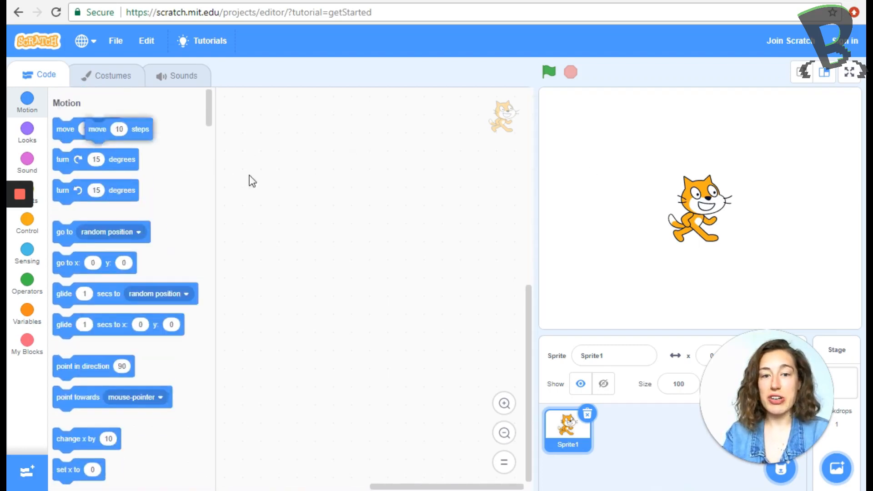
left_click_drag(94, 190, 298, 198)
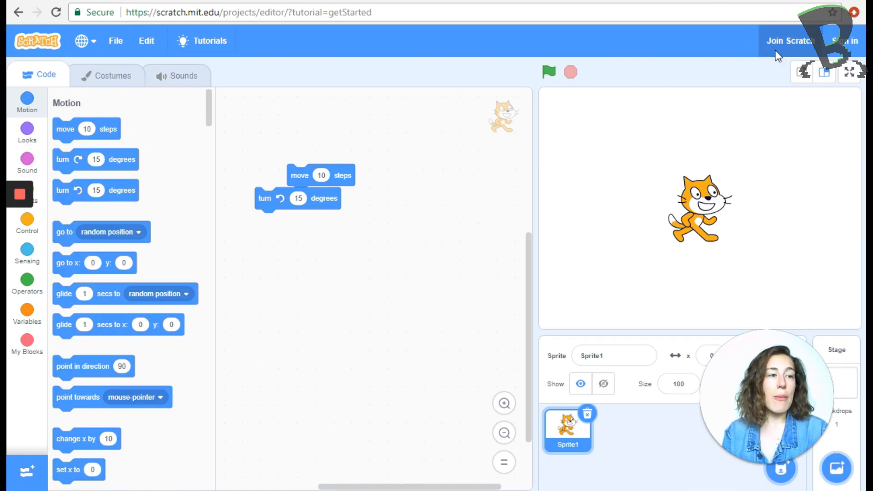
Log in to the Scratch account with username and password.
left_click(785, 41)
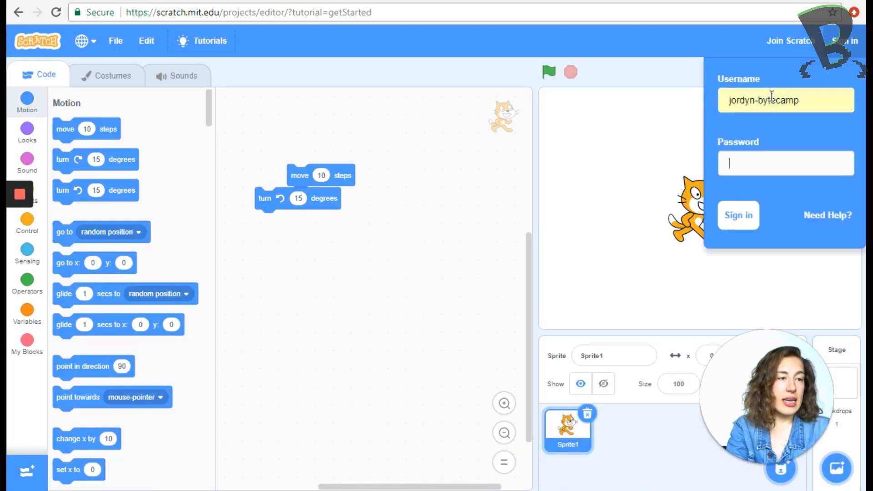
left_click(737, 215)
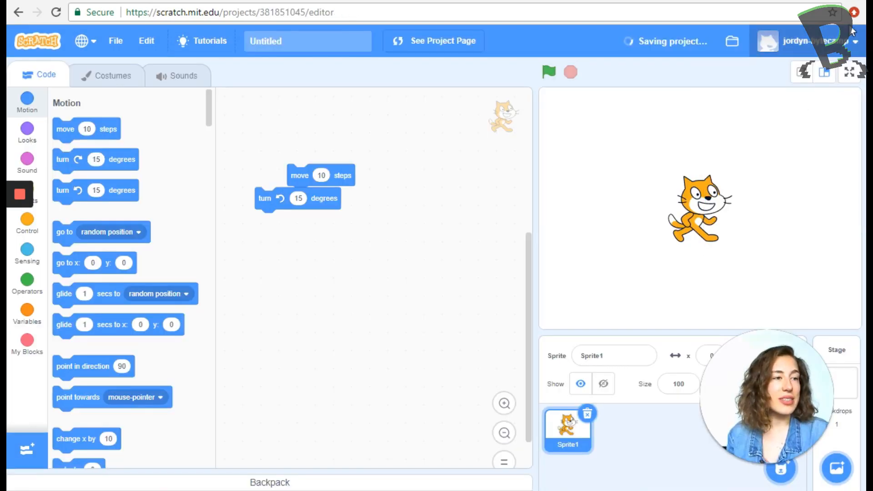
mouse_move(816, 105)
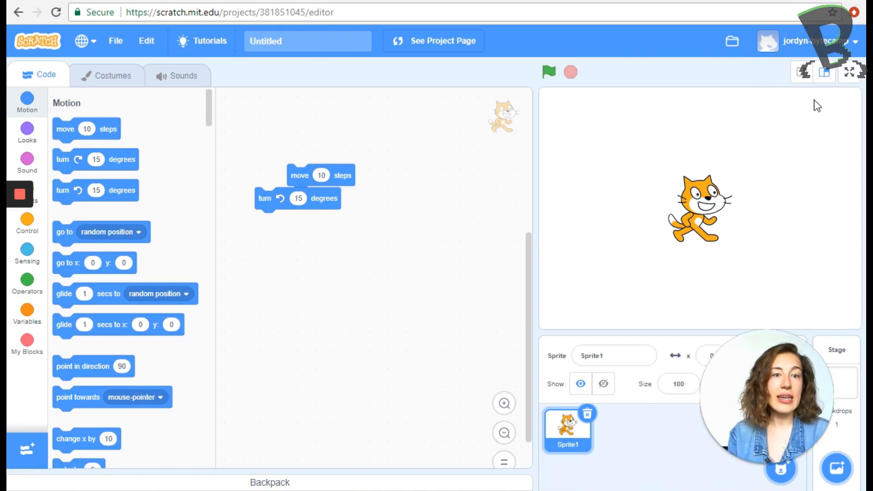
Retitle the project 'Jordyn's SUPER coool project!' and save it now to the account.
left_click(308, 41)
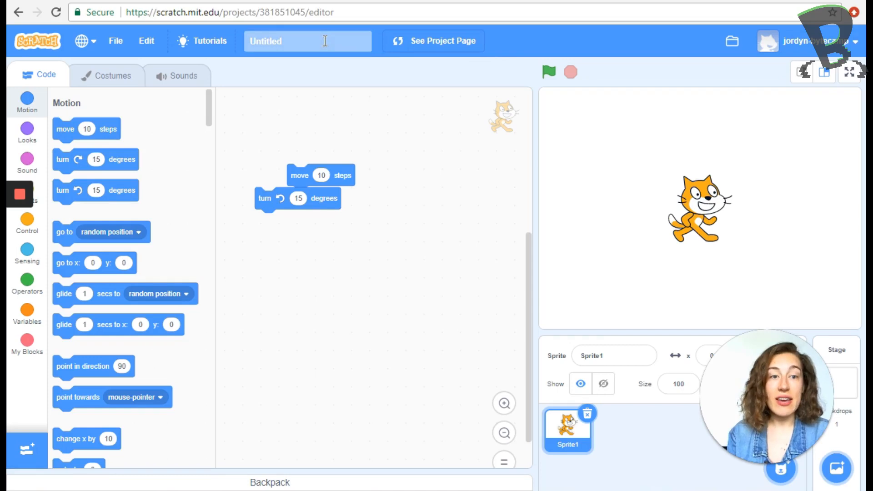
left_click(307, 41)
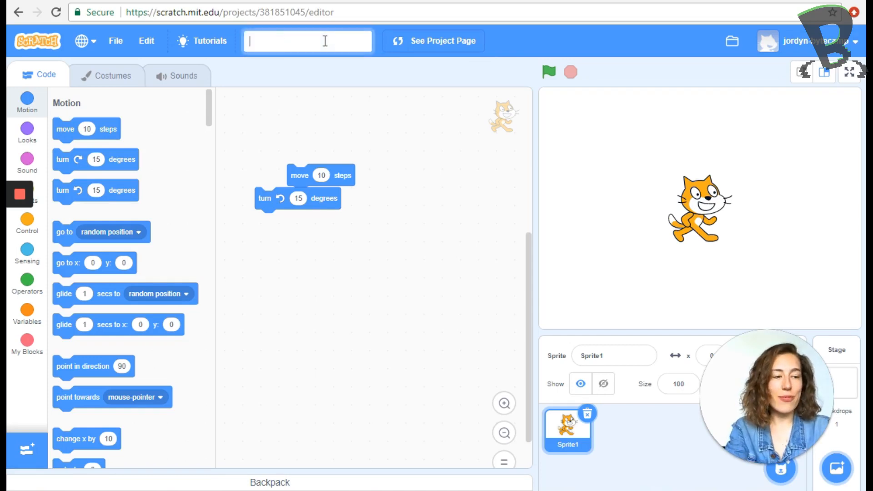
left_click(115, 40)
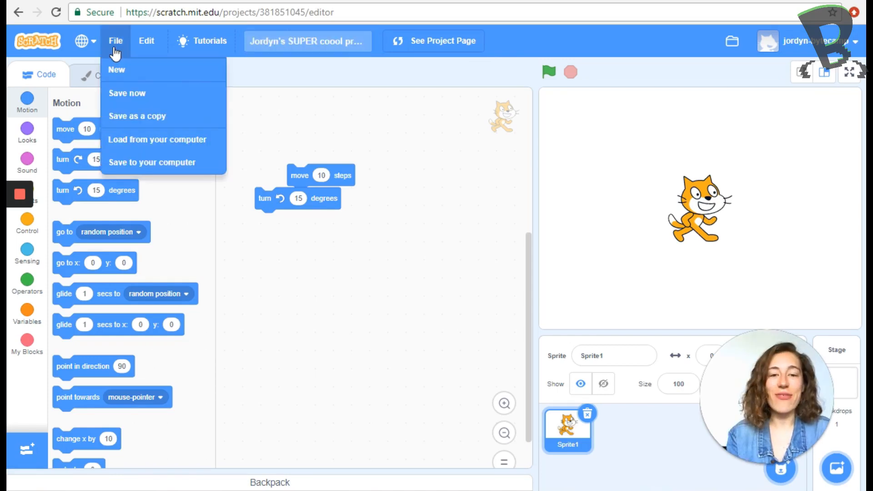
mouse_move(127, 93)
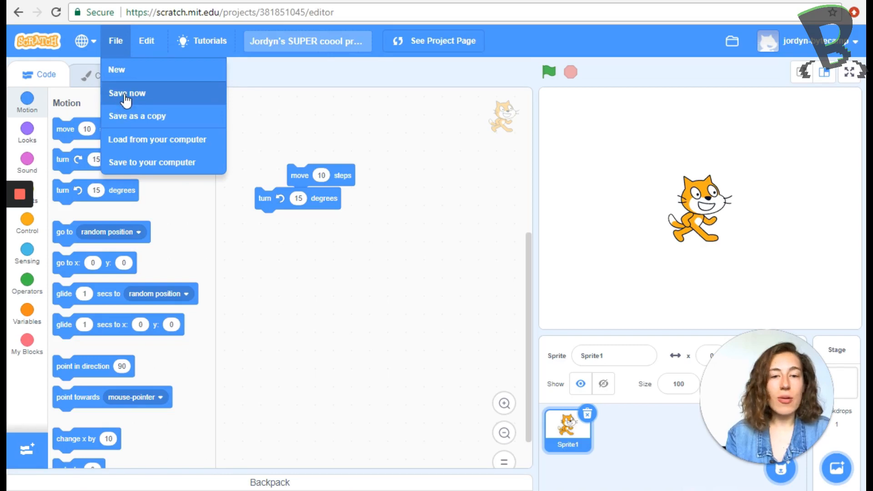
left_click(126, 93)
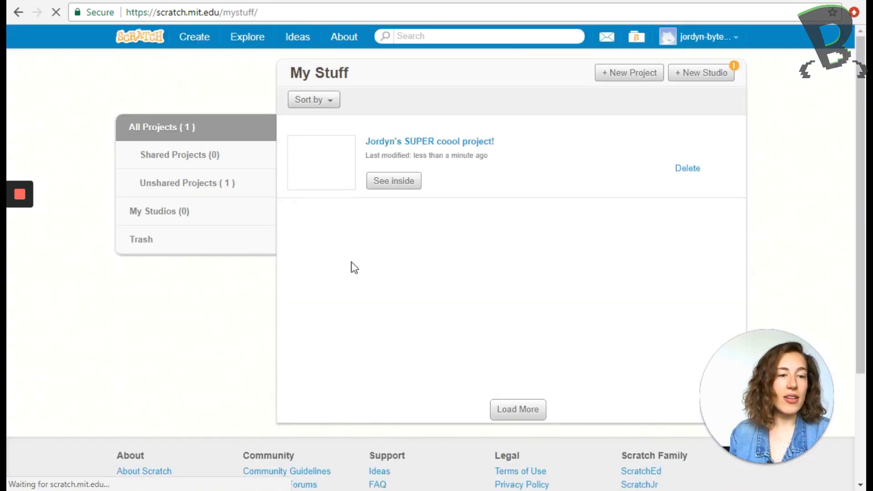
mouse_move(599, 152)
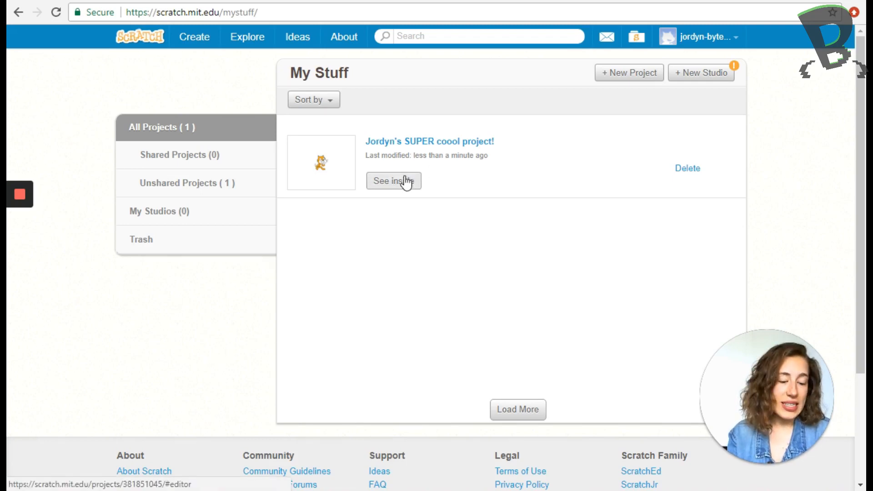
Open the saved project with See inside from My Stuff.
left_click(393, 181)
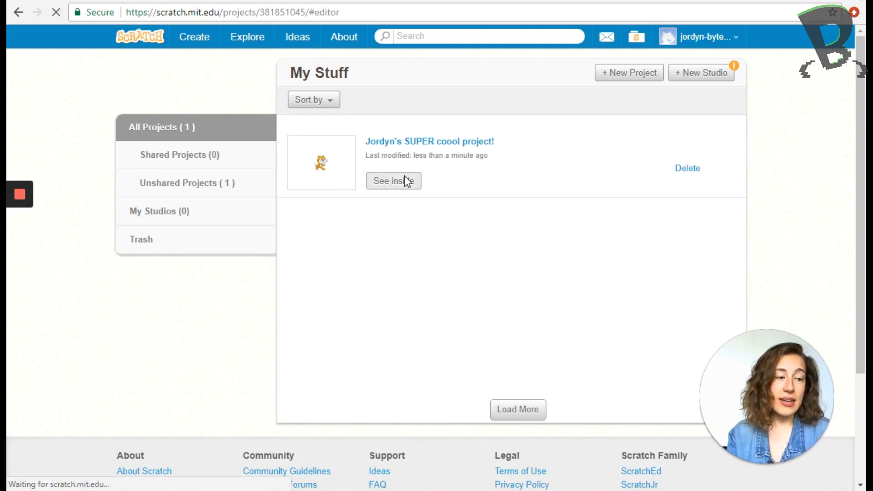
left_click(390, 181)
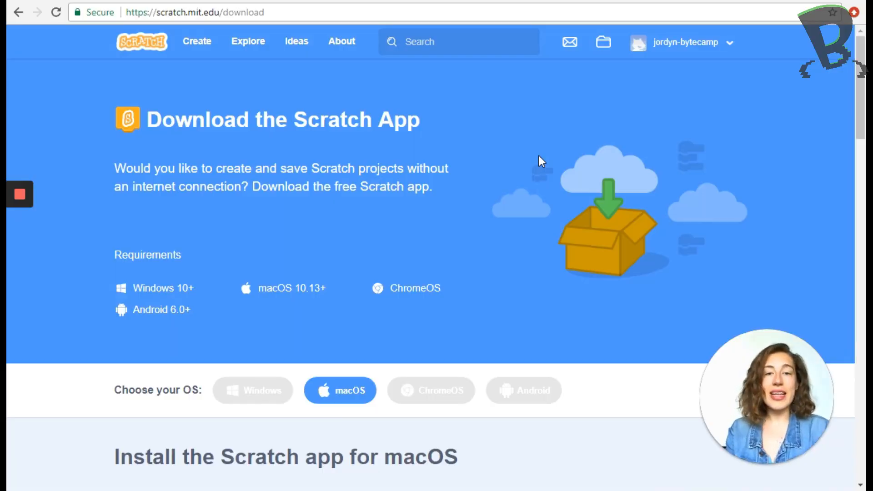
mouse_move(396, 61)
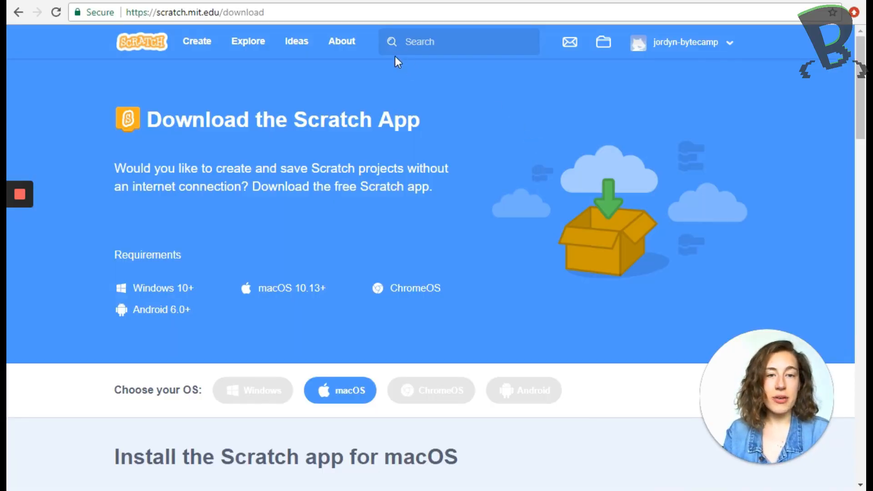
mouse_move(183, 335)
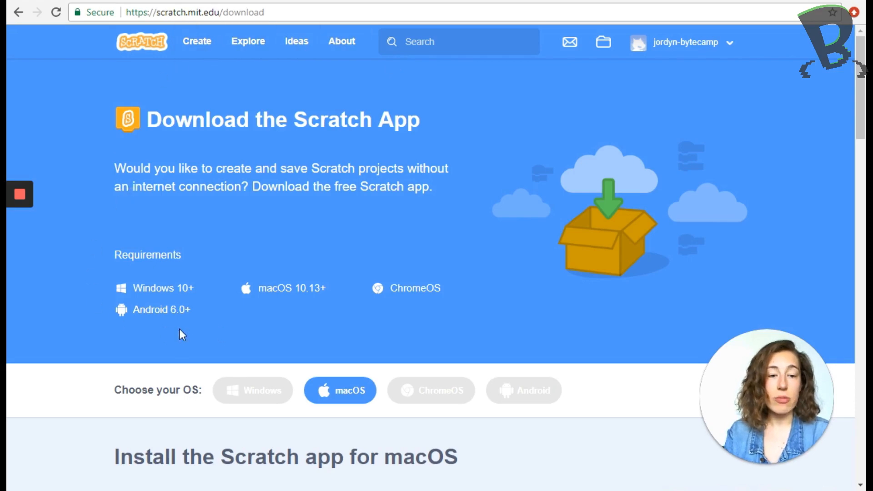
mouse_move(290, 354)
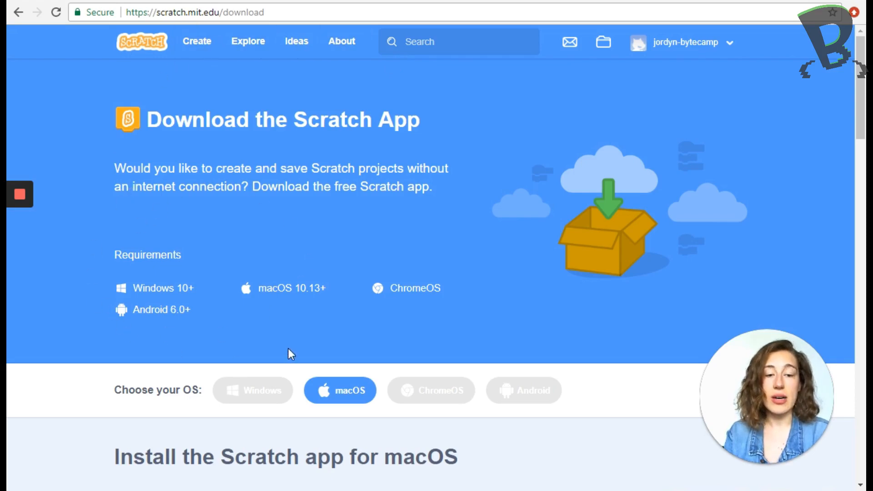
scroll("down", 3)
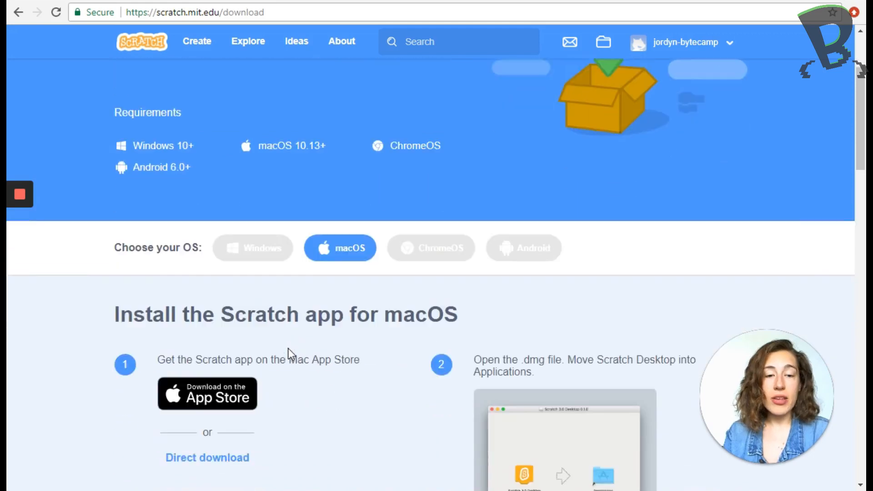
scroll("down", 3)
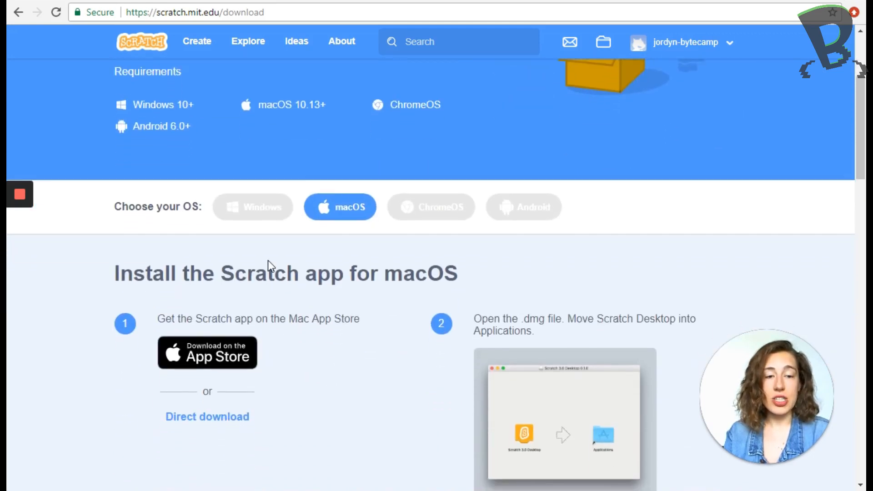
scroll("down", 3)
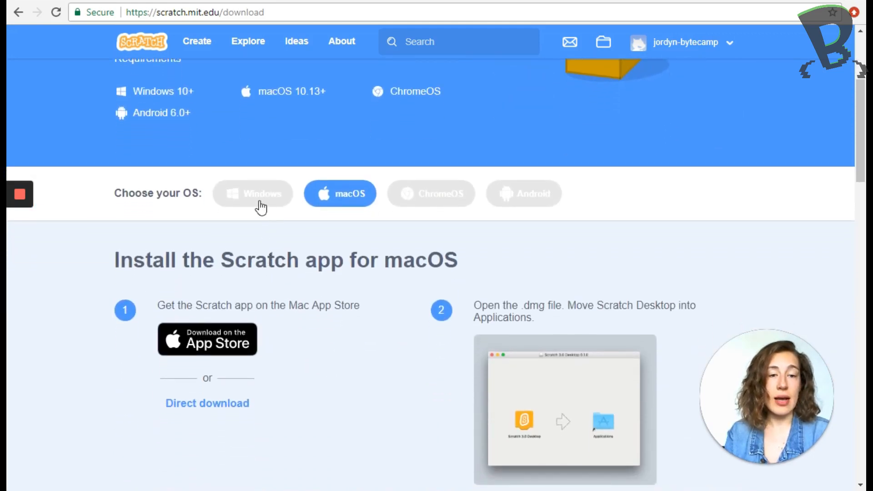
left_click(253, 193)
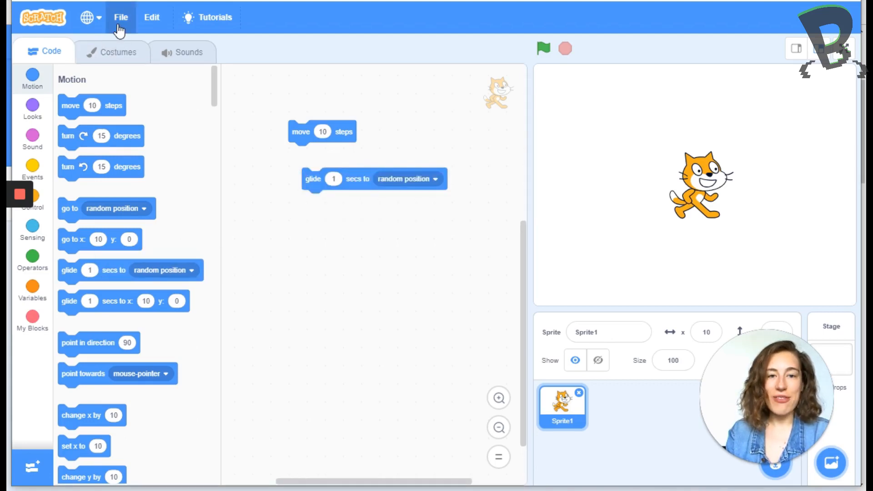
Save the project to the computer as 'Jordyn's SUPER coool project!' .sb3.
left_click(120, 17)
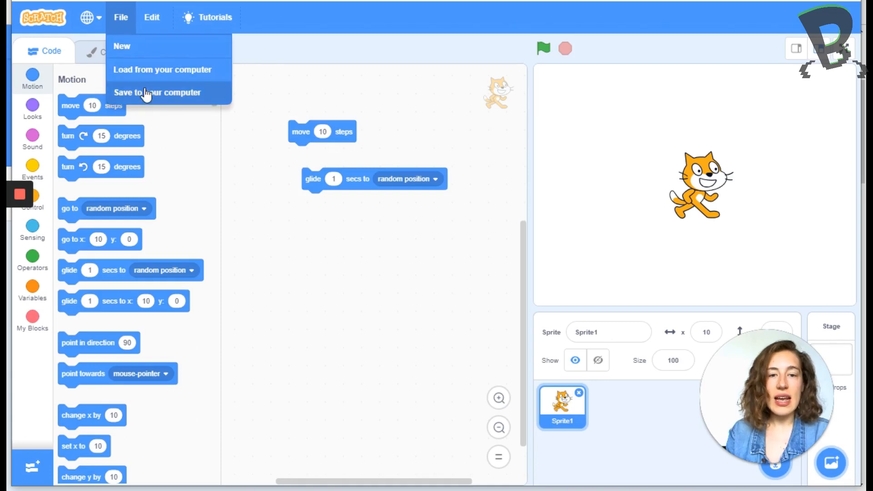
left_click(156, 92)
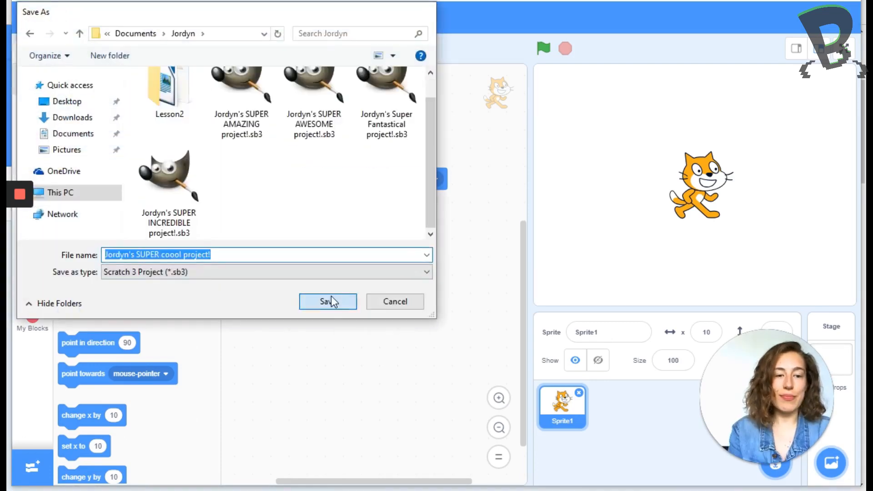
left_click(328, 301)
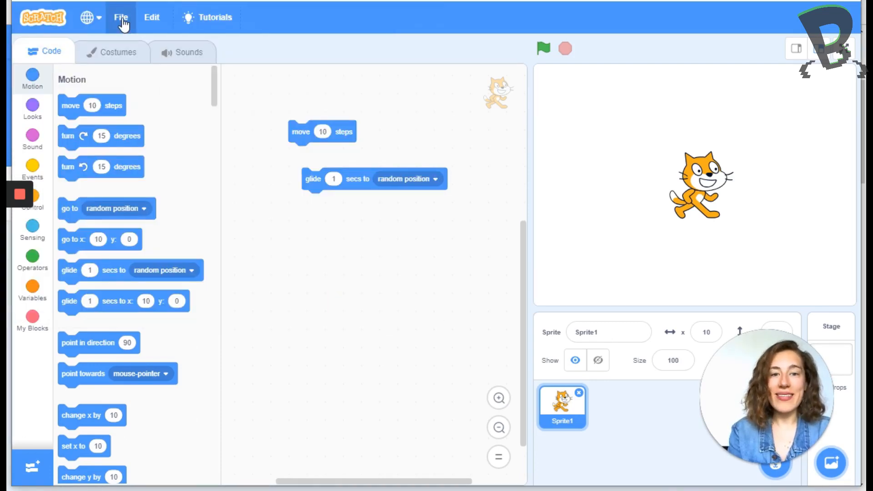
Load the 'Jordyn's SUPER coool project!' .sb3 file back from the computer.
left_click(120, 18)
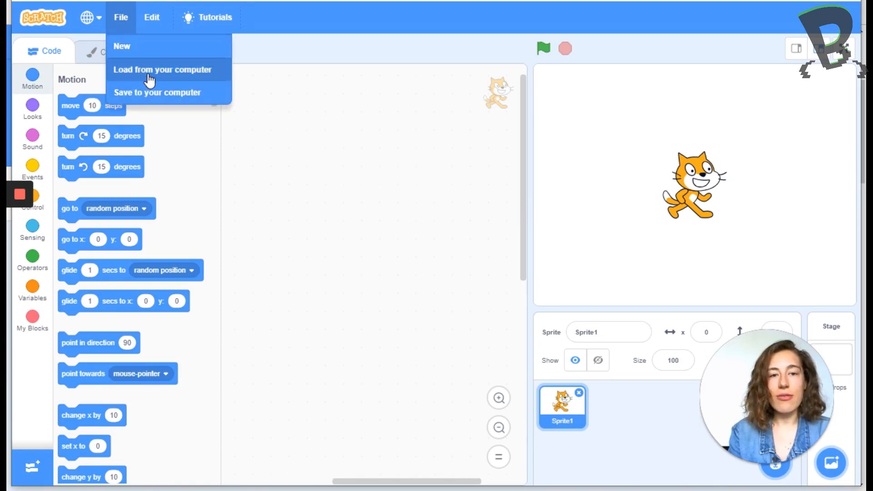
left_click(162, 69)
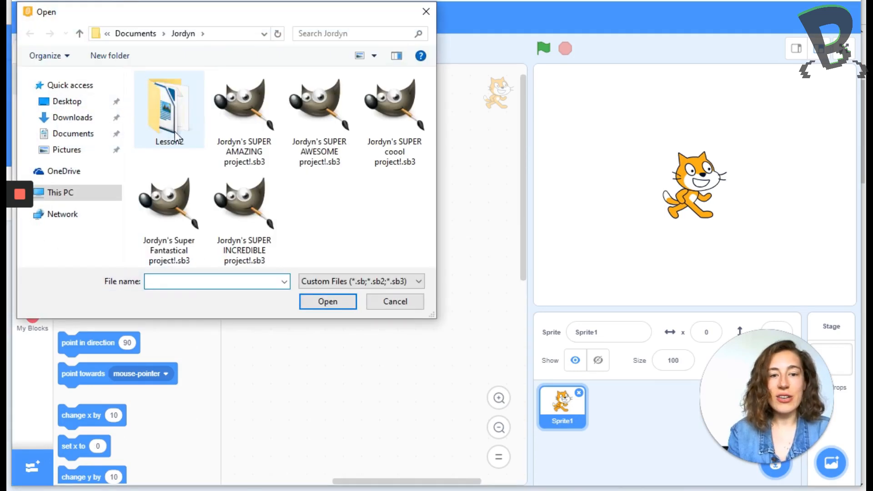
left_click(394, 106)
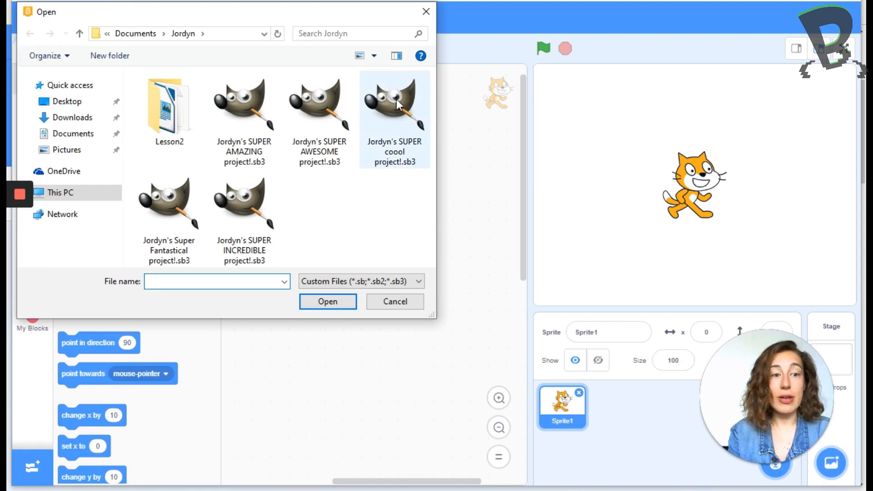
mouse_move(397, 105)
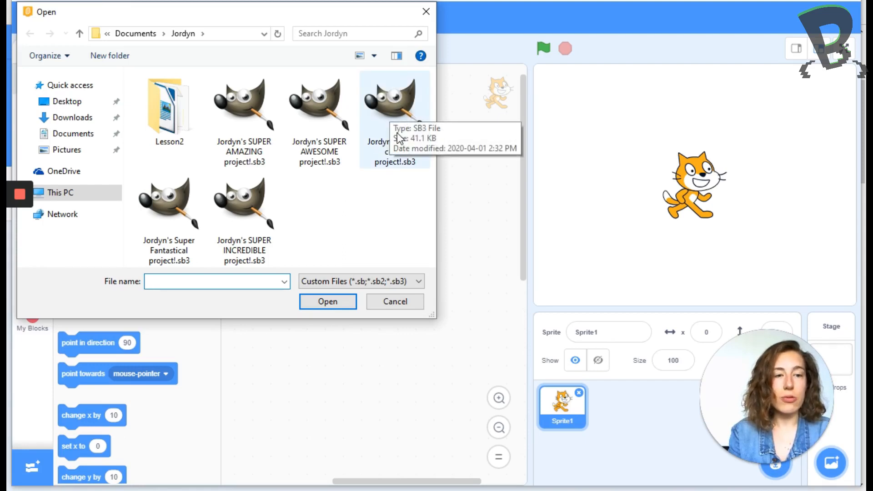
left_click(327, 301)
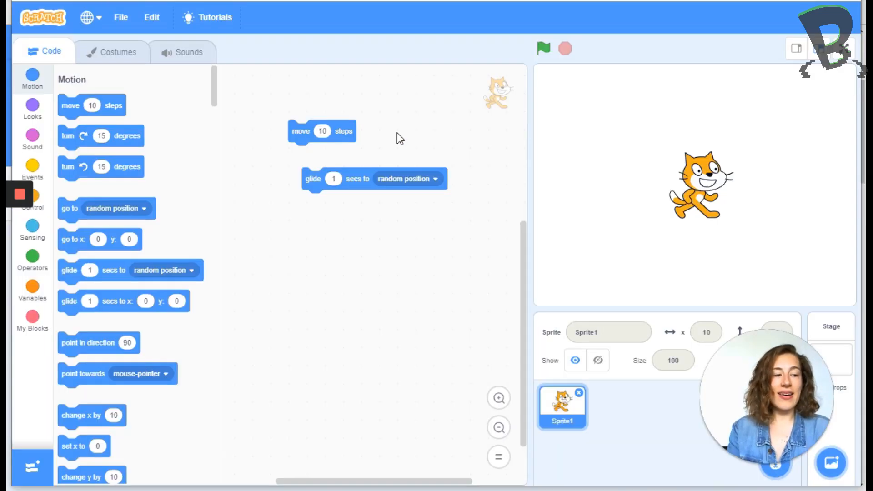